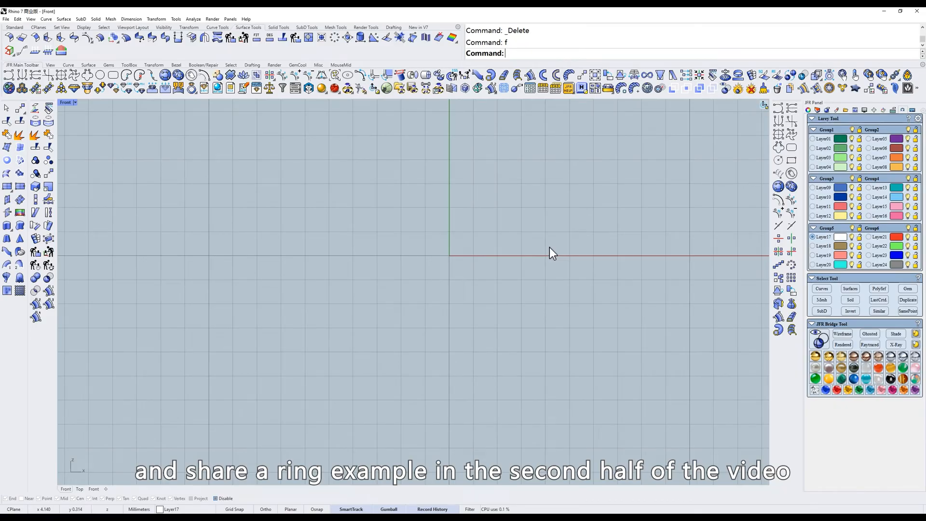
{"action": "mouse_move", "coordinate": [559, 133]}
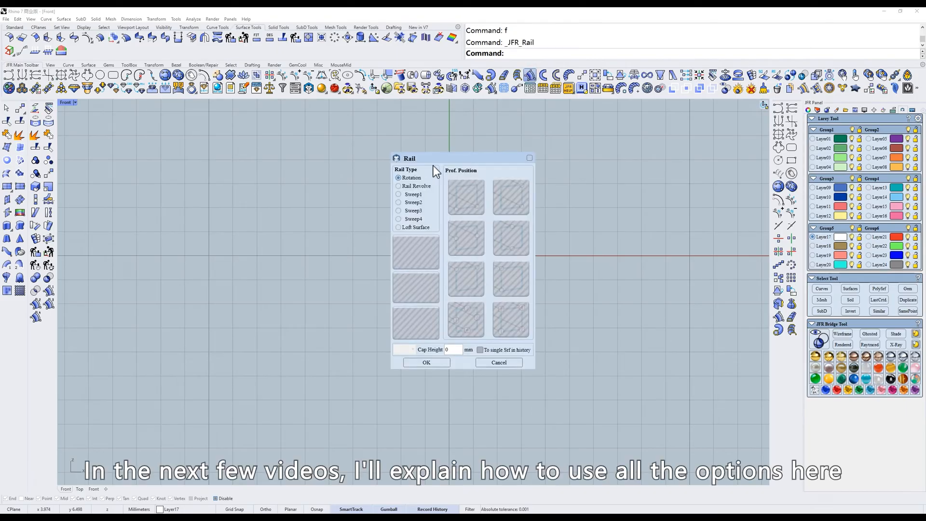
Check the Rail tool's Rotation type, then draw the closed band profile below the origin in Right view.
{"action": "left_click", "coordinate": [399, 186]}
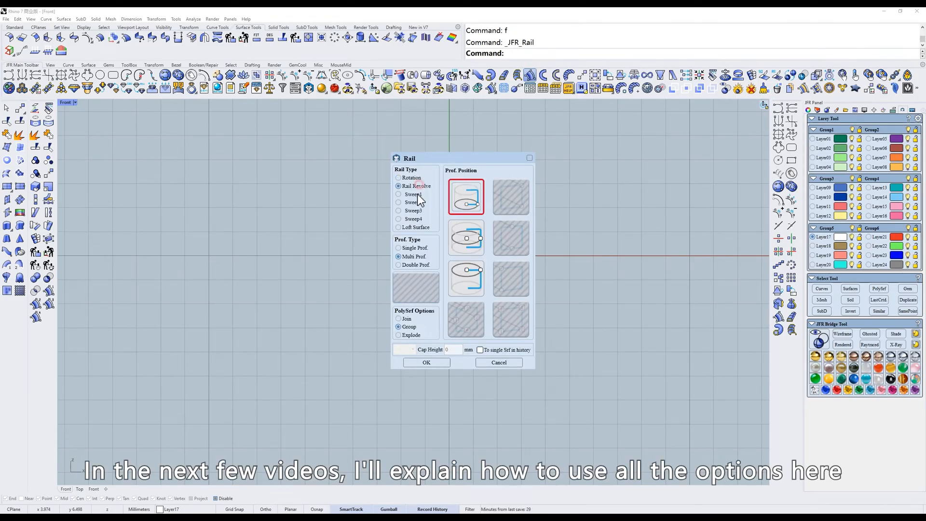
{"action": "left_click", "coordinate": [398, 178]}
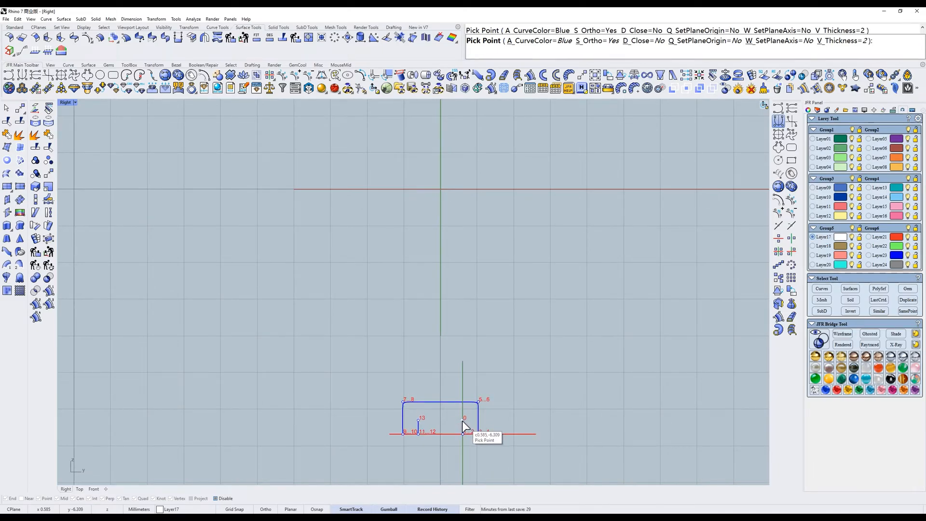
{"action": "type", "text": "d"}
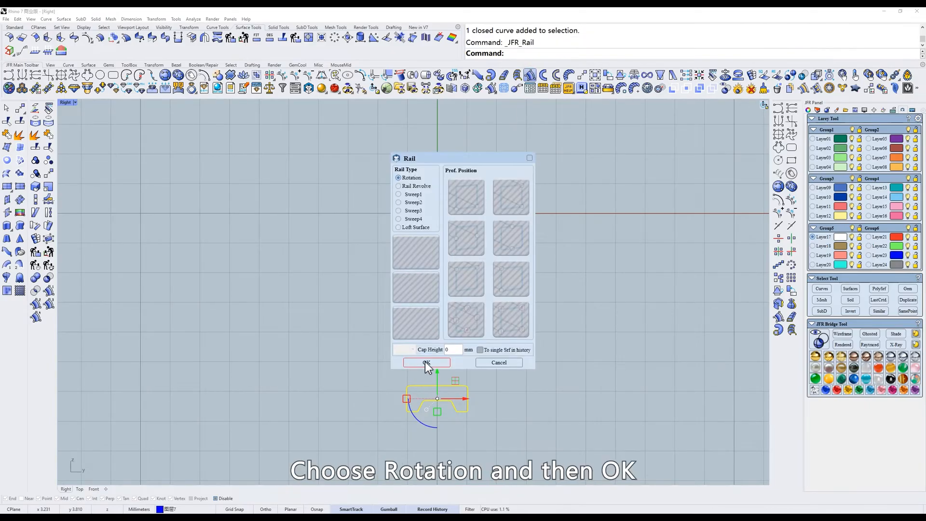
Revolve the band profile with Rotation around CPlane X into a full 12-profile ring.
{"action": "left_click", "coordinate": [427, 361]}
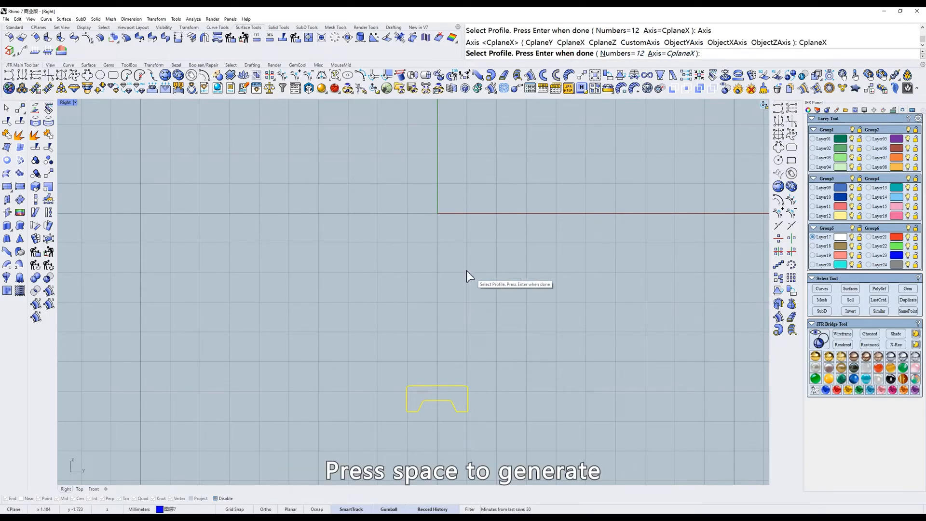
{"action": "key", "text": "space"}
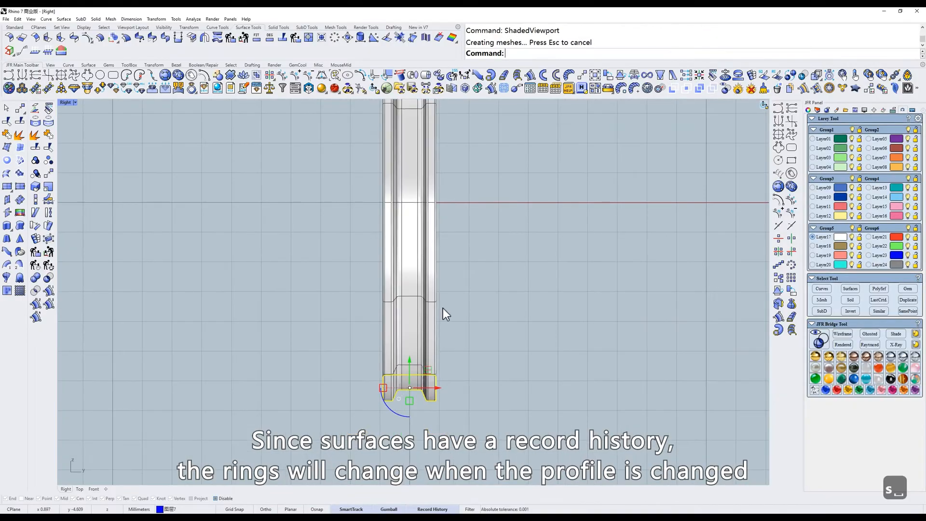
{"action": "key", "text": "ctrl+z"}
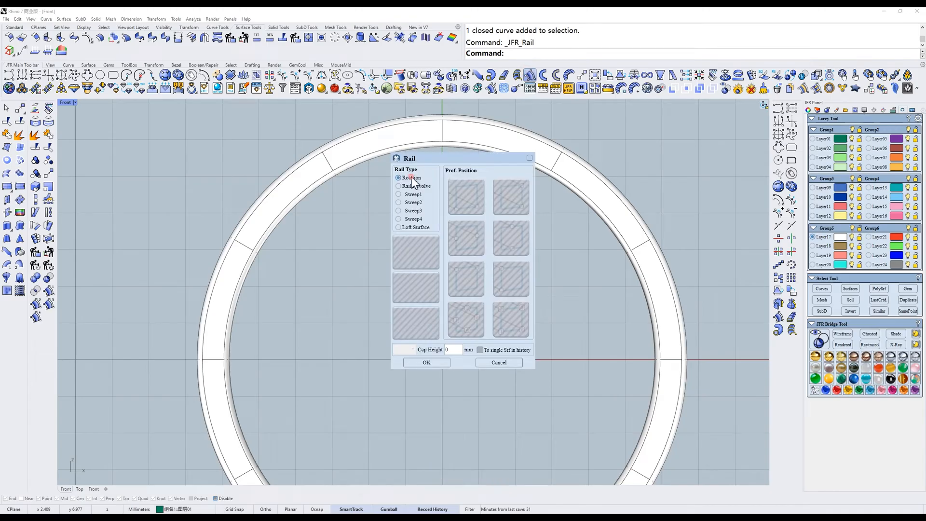
Revolve the bezel profile with Rotation, Numbers 10 and Axis CplaneY into a round bezel.
{"action": "left_click", "coordinate": [426, 361]}
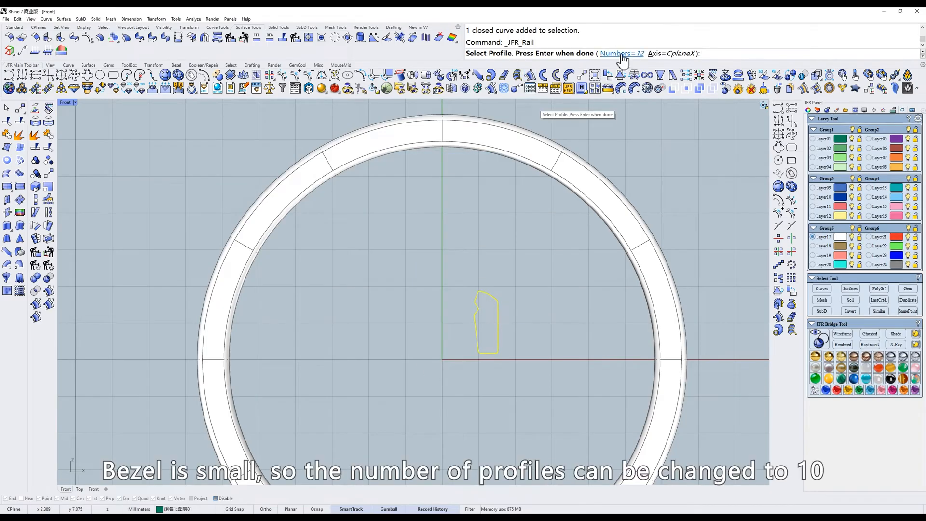
{"action": "type", "text": "10"}
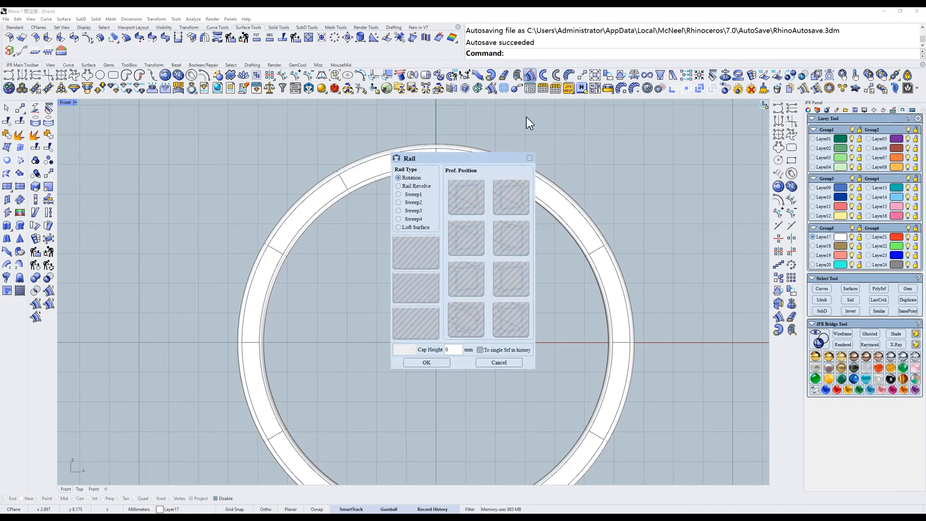
{"action": "left_click", "coordinate": [425, 361]}
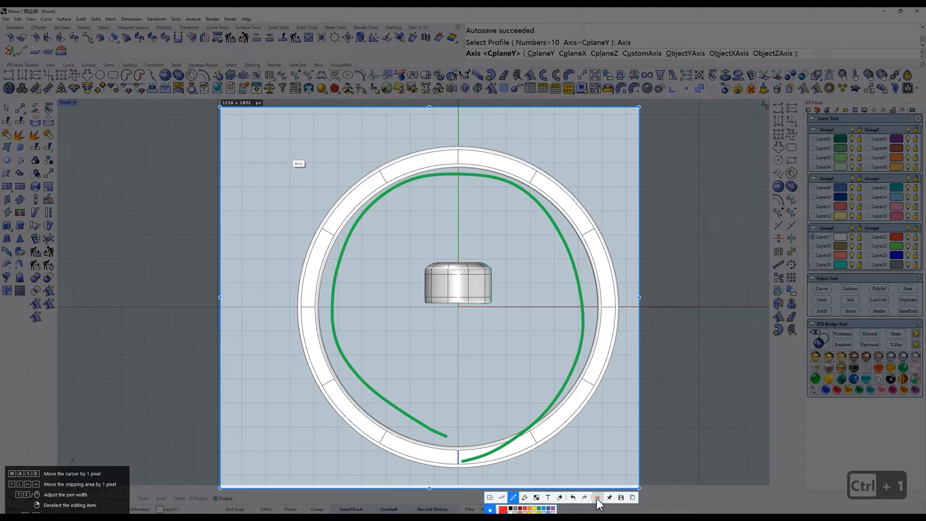
{"action": "left_click", "coordinate": [576, 210]}
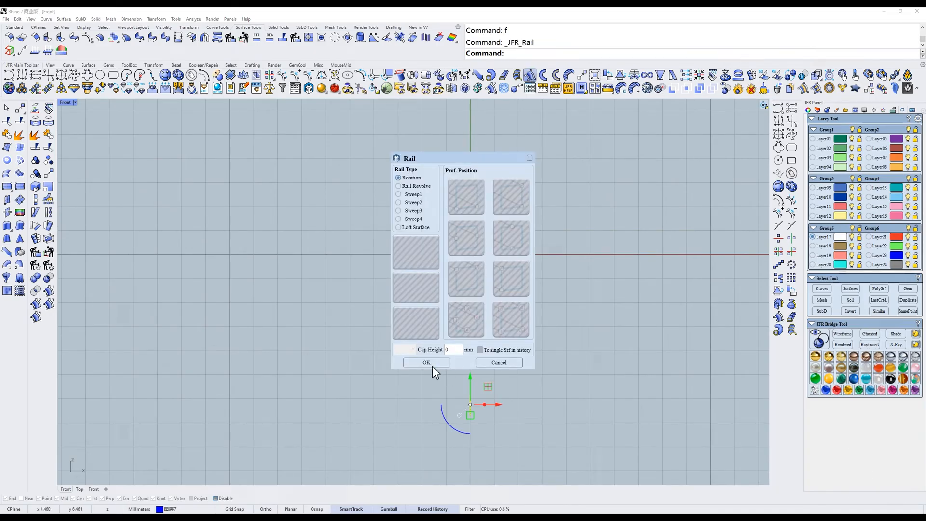
Build the rotation ring from the profile in Front view, then again in Right view.
{"action": "left_click", "coordinate": [426, 361]}
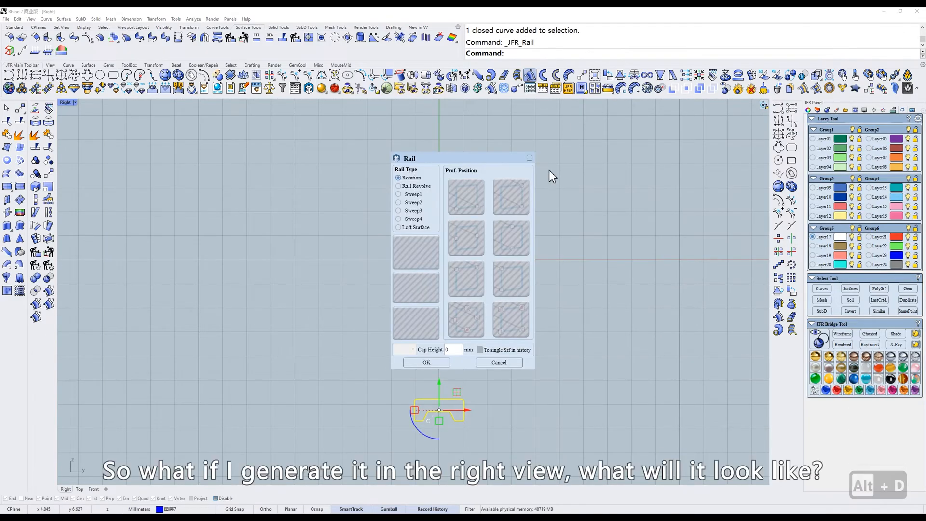
{"action": "left_click", "coordinate": [425, 362]}
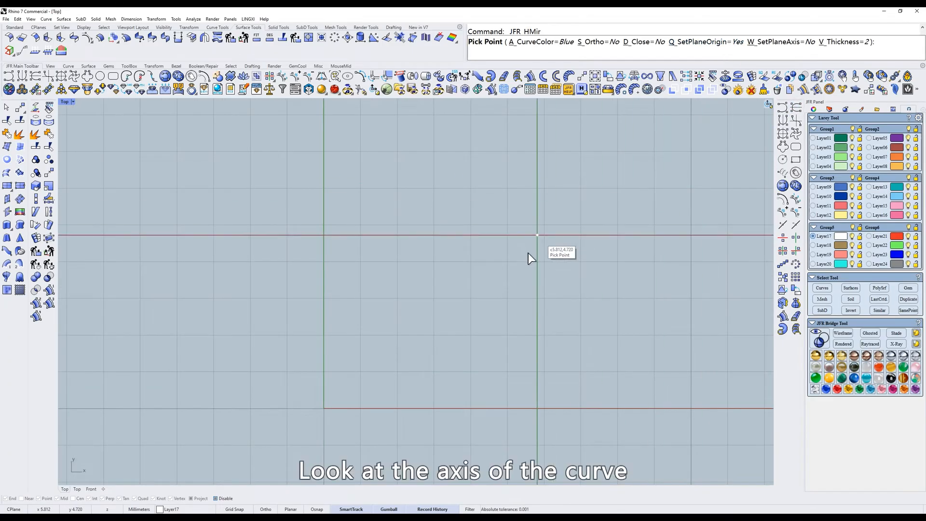
Place the first points of the half-hourglass curve right of the vertical axis in Top view.
{"action": "left_click", "coordinate": [537, 235]}
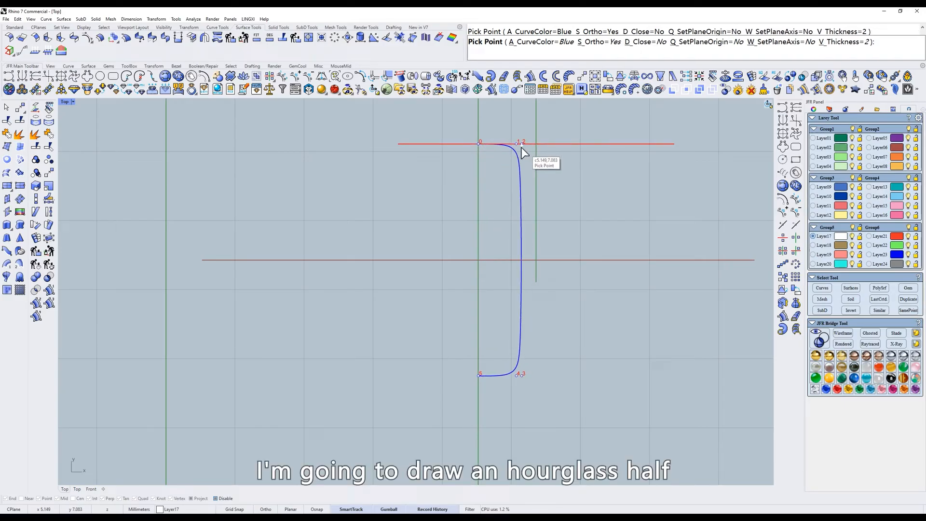
{"action": "left_click", "coordinate": [488, 260]}
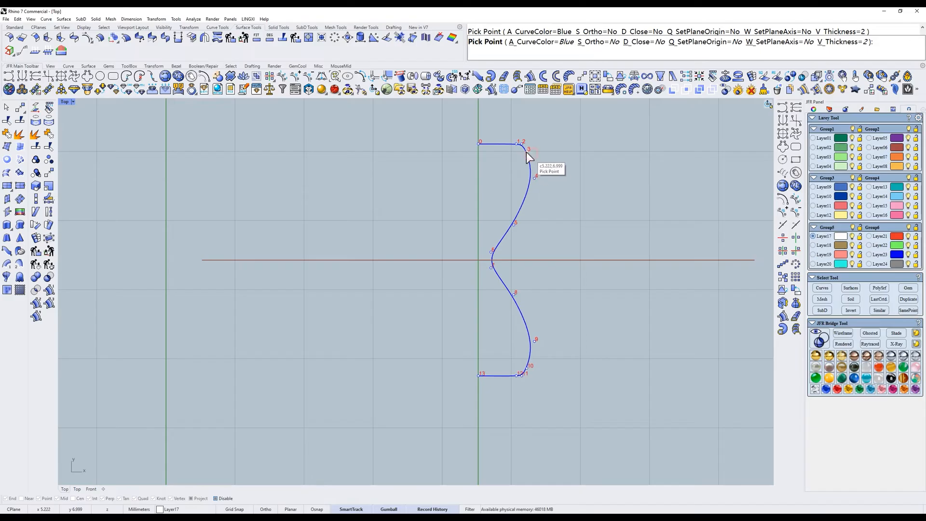
{"action": "mouse_move", "coordinate": [527, 154]}
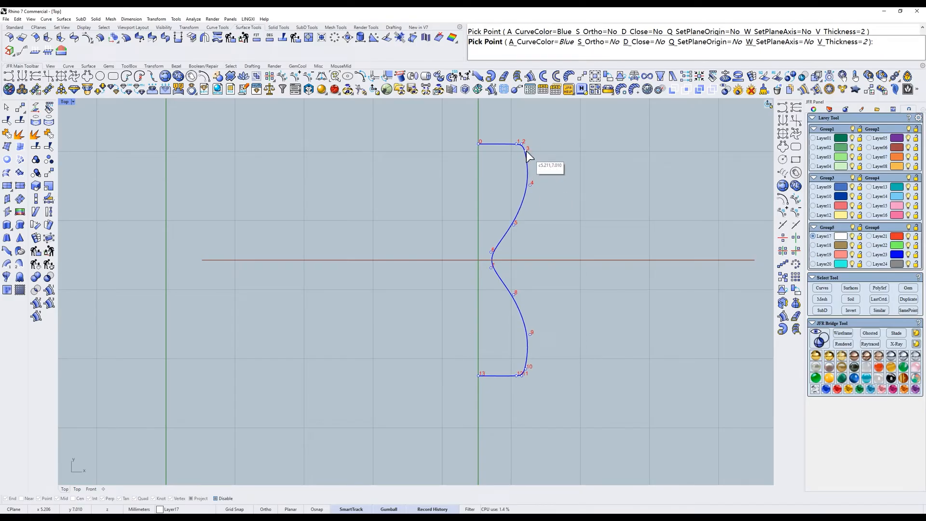
{"action": "mouse_move", "coordinate": [518, 235]}
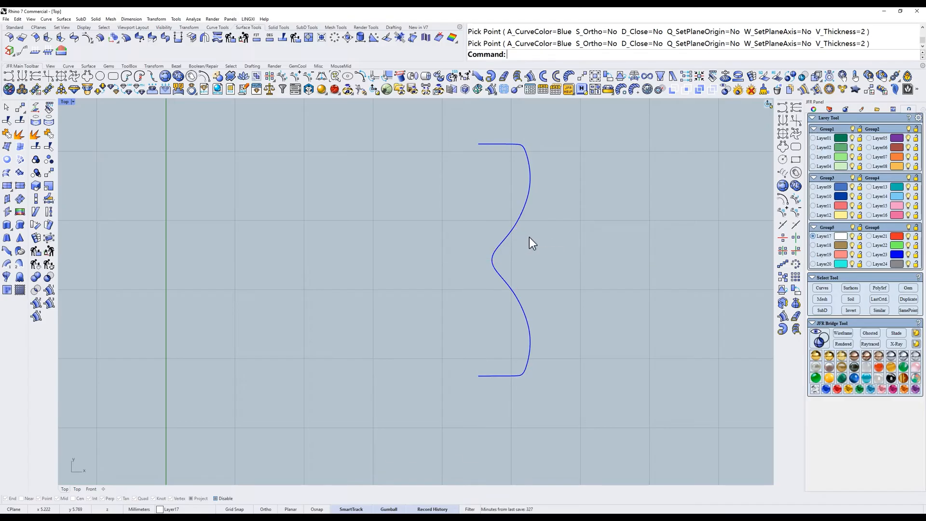
Revolve the hourglass curve about ObjectYAxis into an hourglass surface, then undo back to the curve.
{"action": "left_click", "coordinate": [501, 260]}
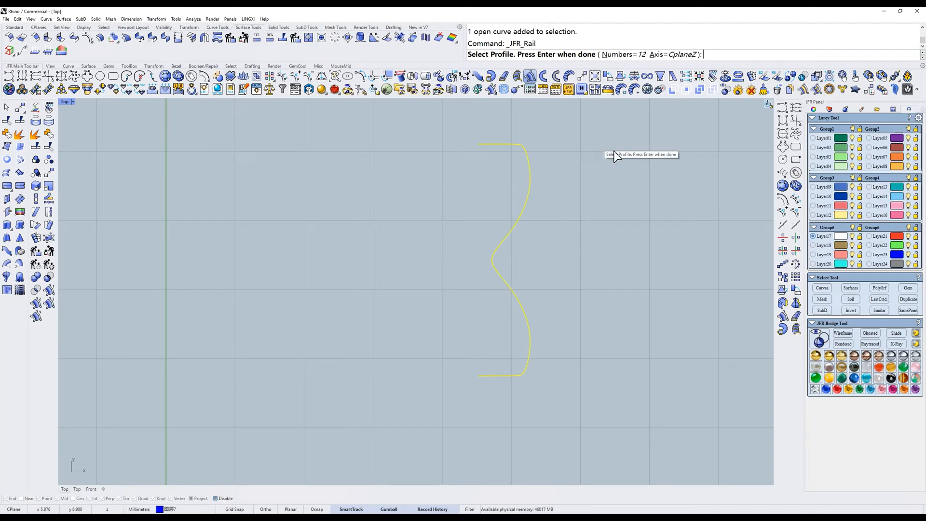
{"action": "left_click", "coordinate": [690, 54]}
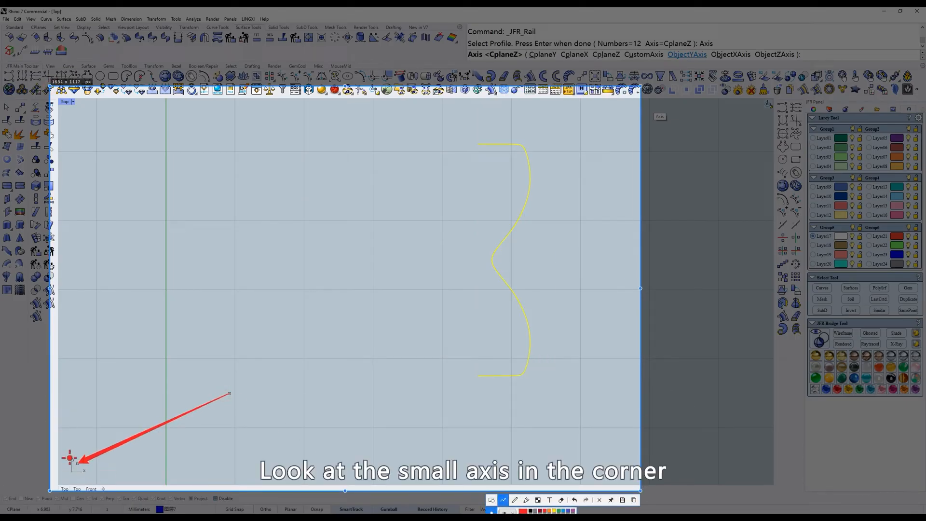
{"action": "mouse_move", "coordinate": [456, 378]}
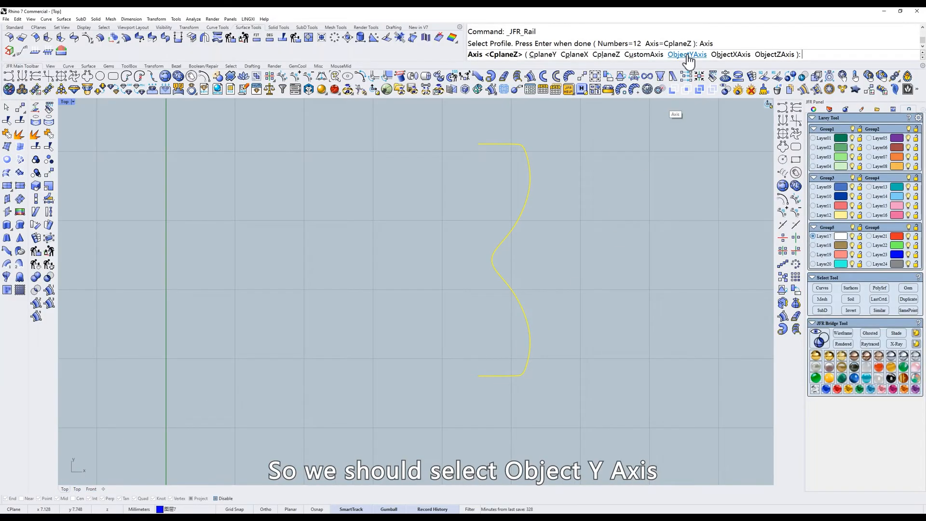
{"action": "left_click", "coordinate": [686, 54]}
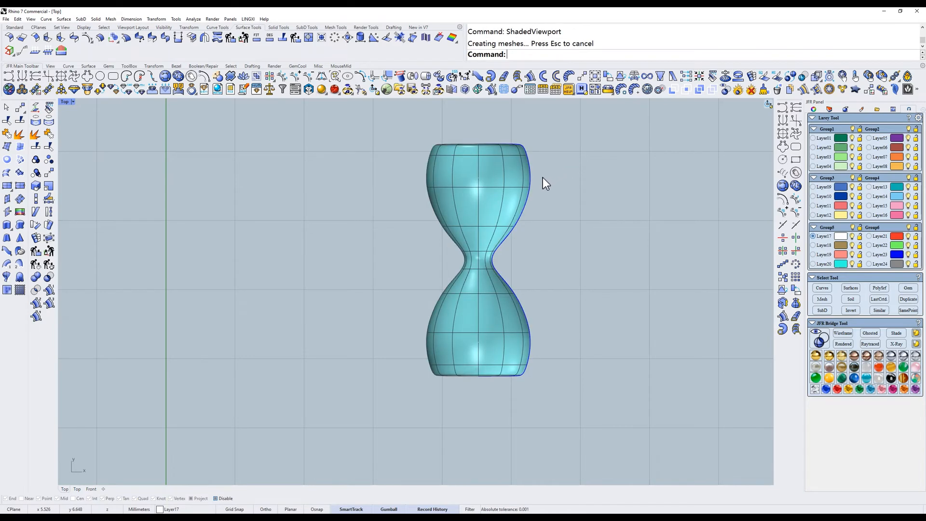
{"action": "left_click", "coordinate": [485, 244]}
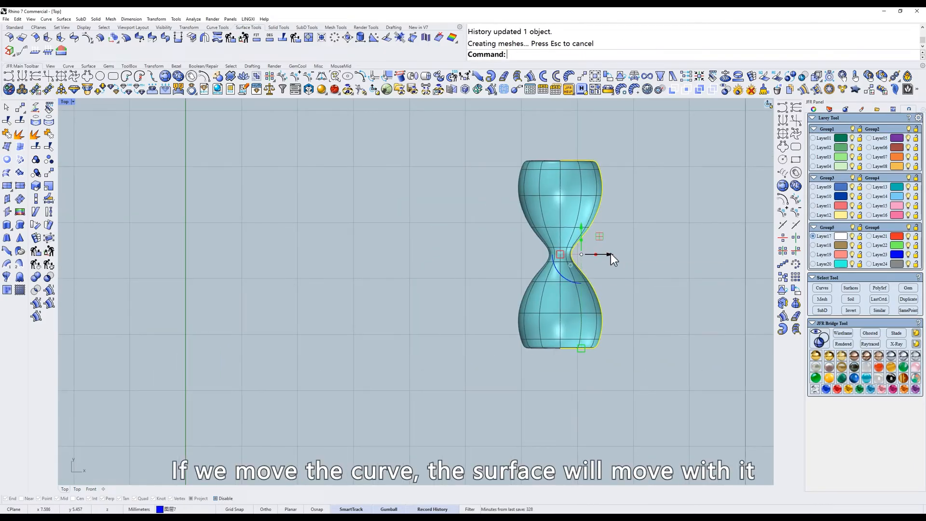
{"action": "key", "text": "ctrl+z"}
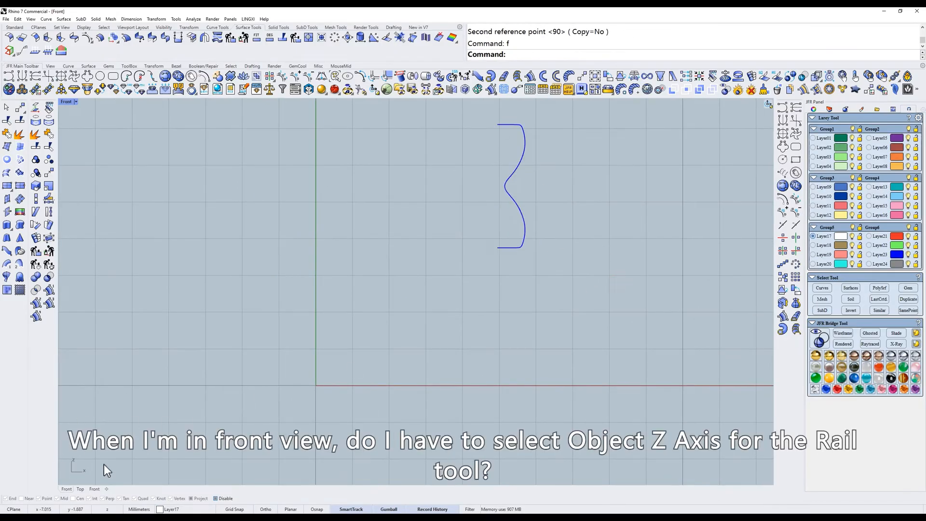
{"action": "mouse_move", "coordinate": [272, 367]}
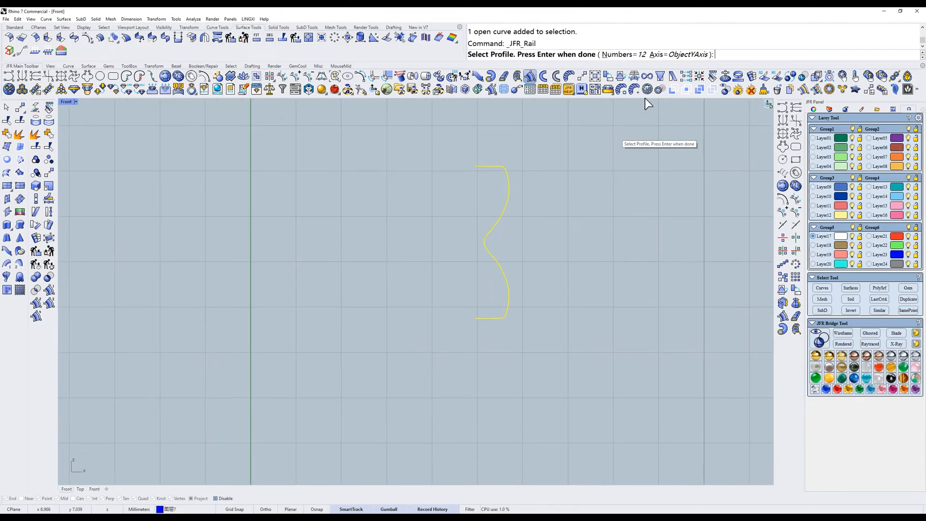
{"action": "mouse_move", "coordinate": [550, 198]}
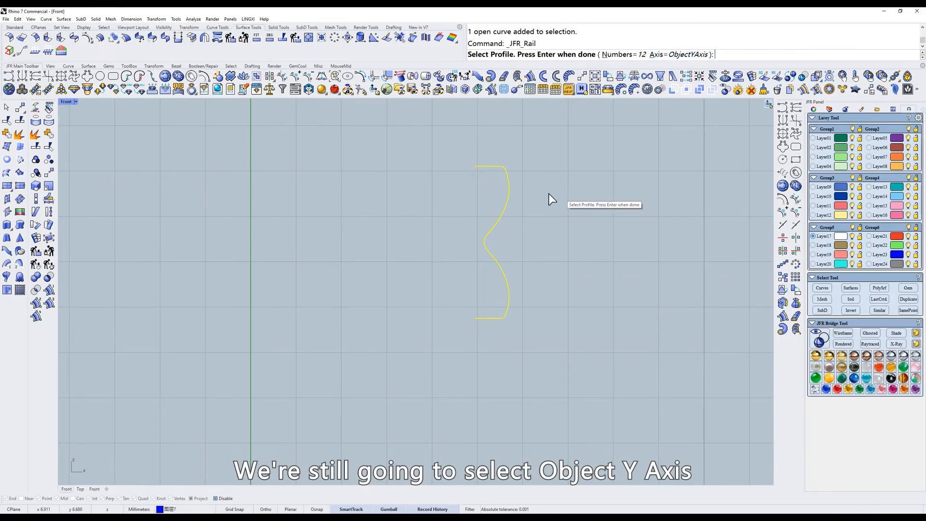
Undo the rotate and select the hourglass curve for removal.
{"action": "key", "text": "ctrl+z"}
{"action": "type", "text": "t"}
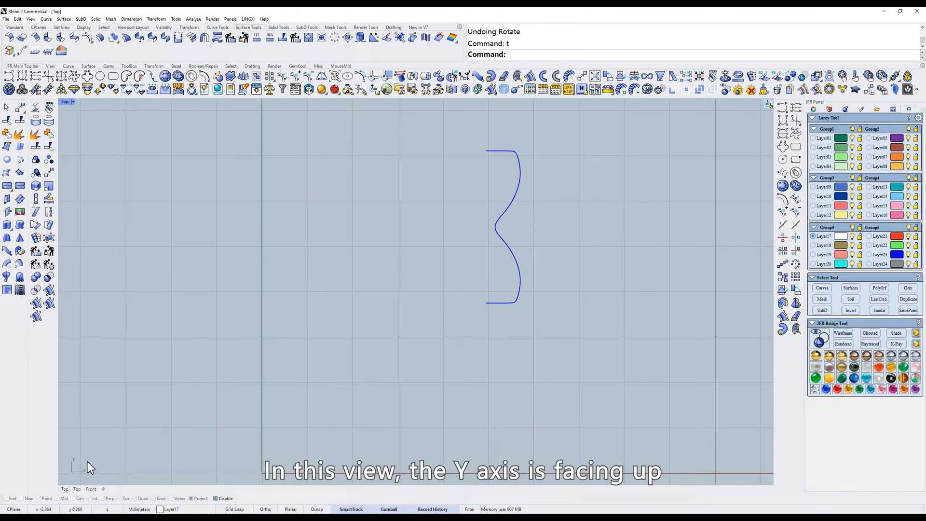
{"action": "mouse_move", "coordinate": [475, 214]}
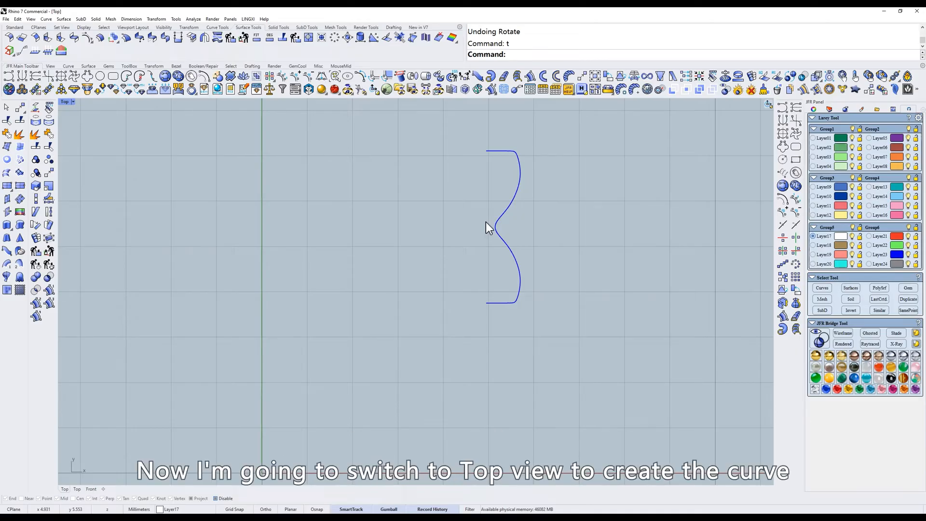
{"action": "left_click", "coordinate": [489, 227]}
{"action": "type", "text": "f"}
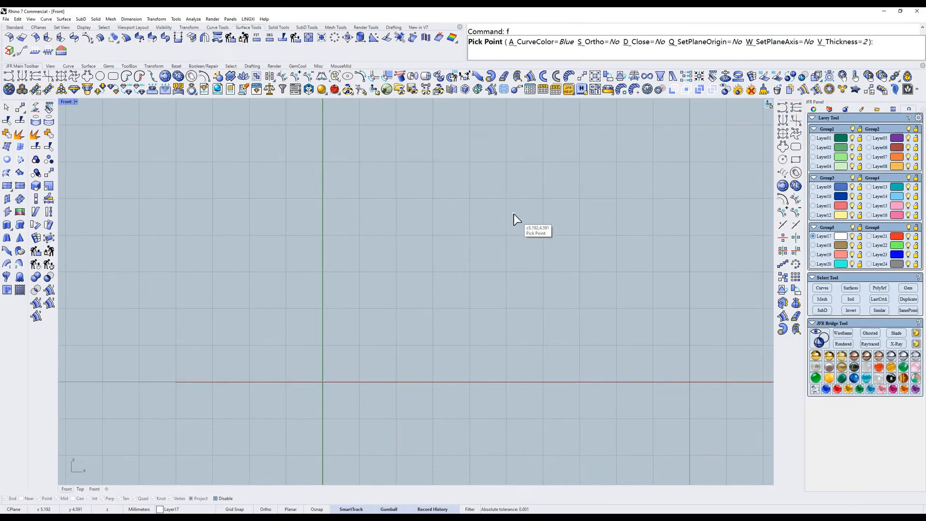
Draw an off-axis C-shaped curve, revolve it into a capsule, then delete surface and curve.
{"action": "left_click", "coordinate": [512, 230]}
{"action": "type", "text": "s"}
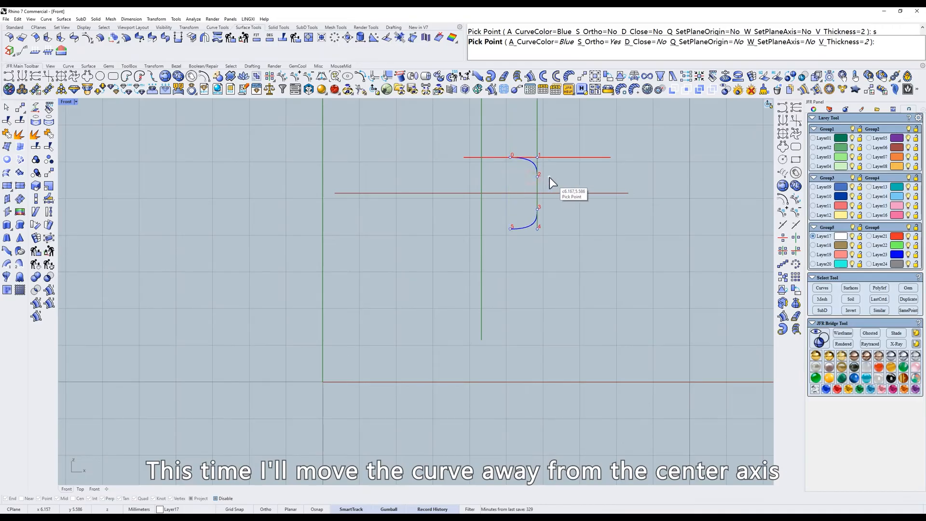
{"action": "left_click", "coordinate": [512, 164]}
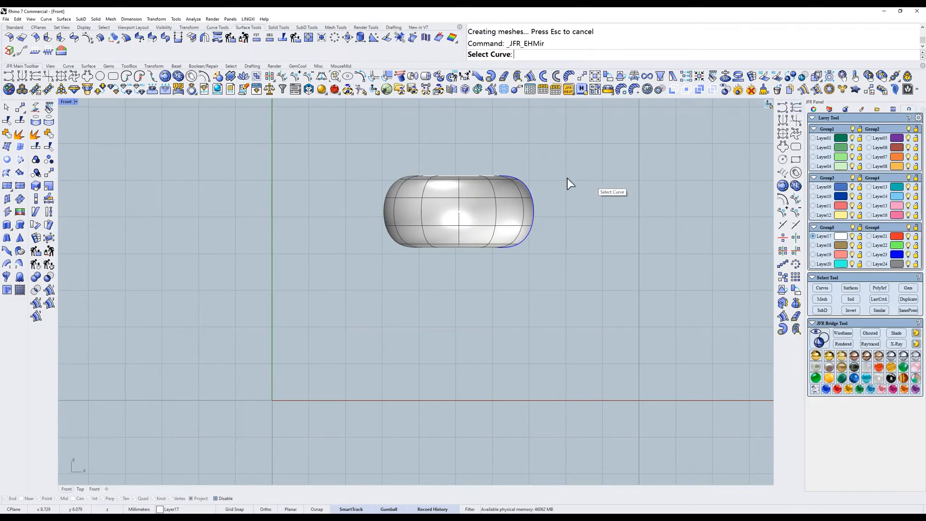
{"action": "left_click", "coordinate": [523, 206]}
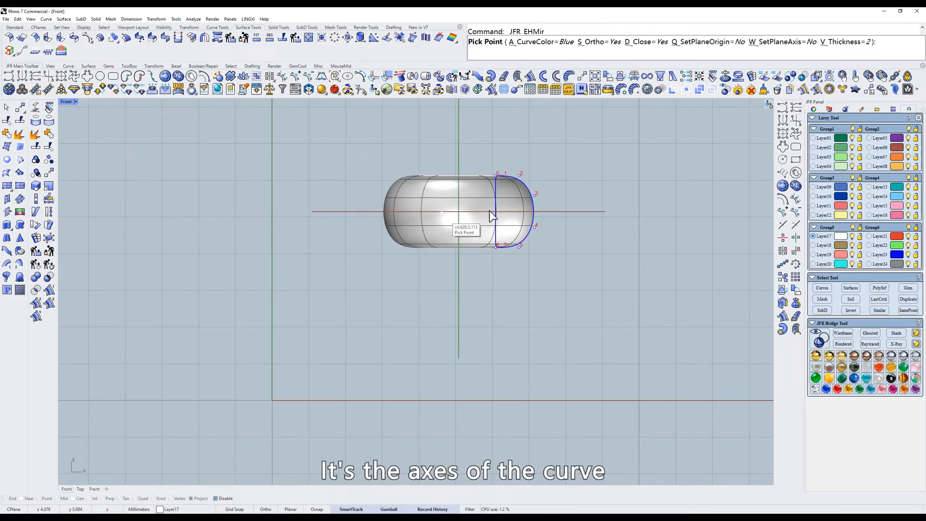
{"action": "mouse_move", "coordinate": [478, 246]}
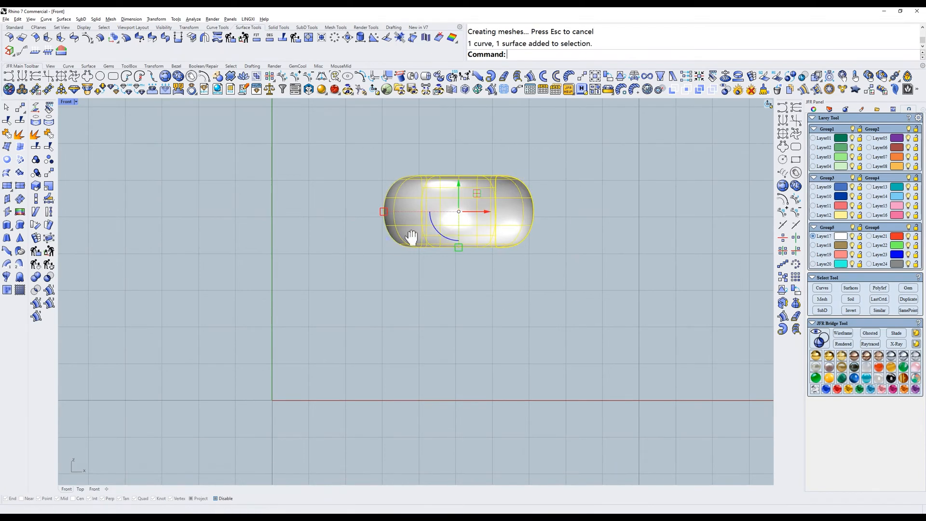
{"action": "key", "text": "Delete"}
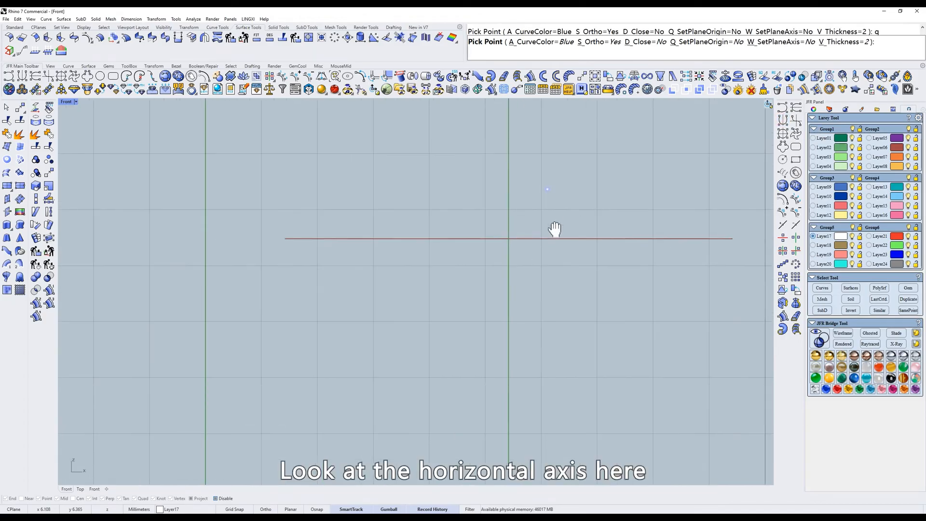
Draw a closed half-round above the X axis, revolve it on ObjectXAxis into a ring, then delete it.
{"action": "left_click", "coordinate": [475, 193]}
{"action": "type", "text": "s"}
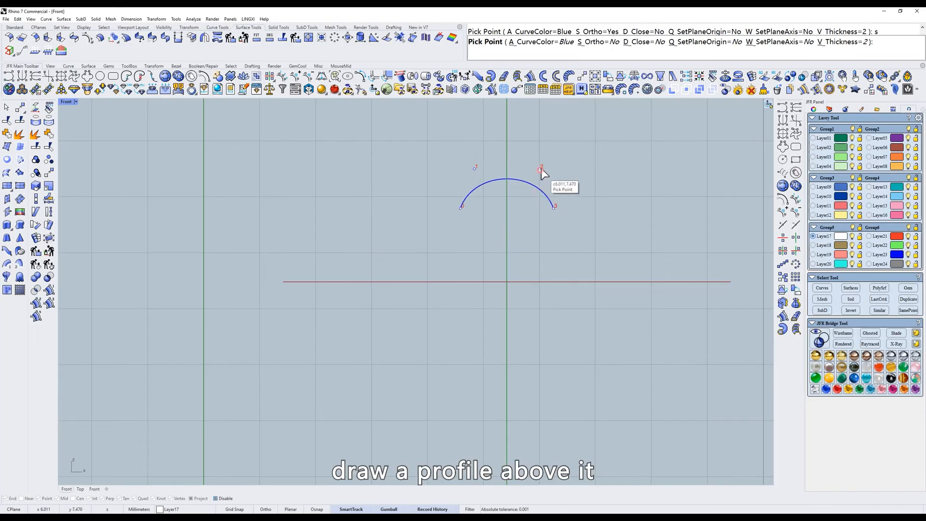
{"action": "left_click", "coordinate": [553, 206]}
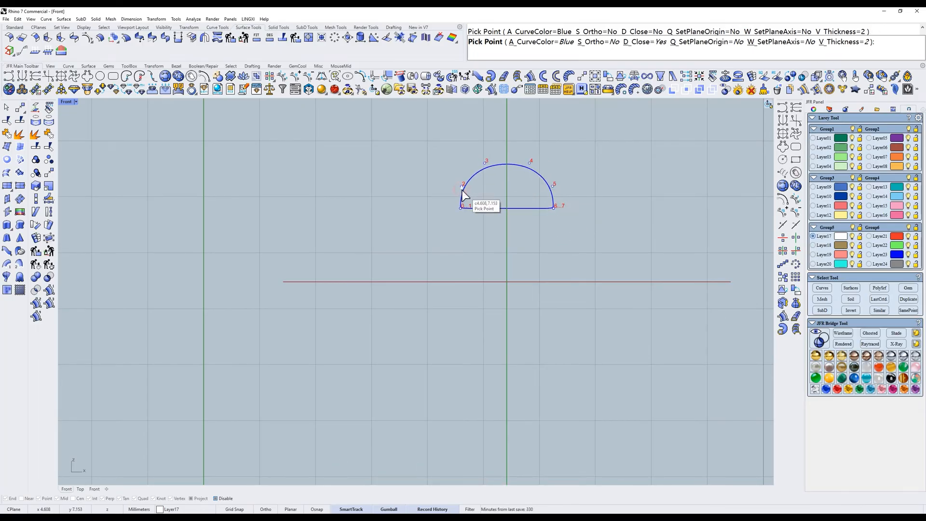
{"action": "left_click", "coordinate": [462, 206]}
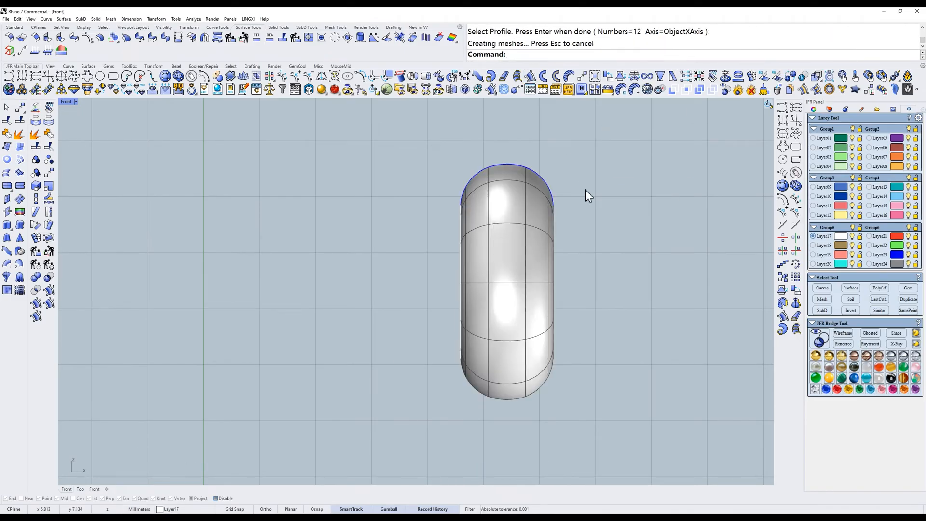
{"action": "key", "text": "Return"}
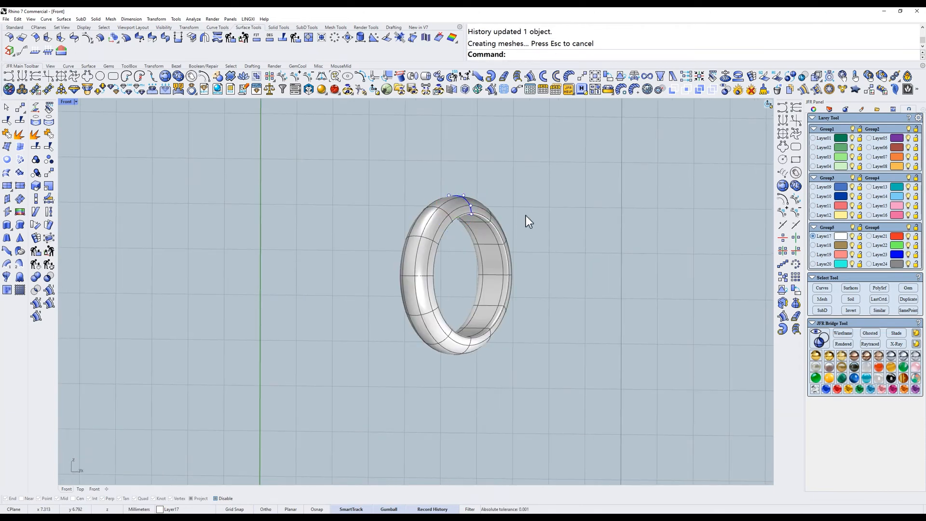
{"action": "key", "text": "Delete"}
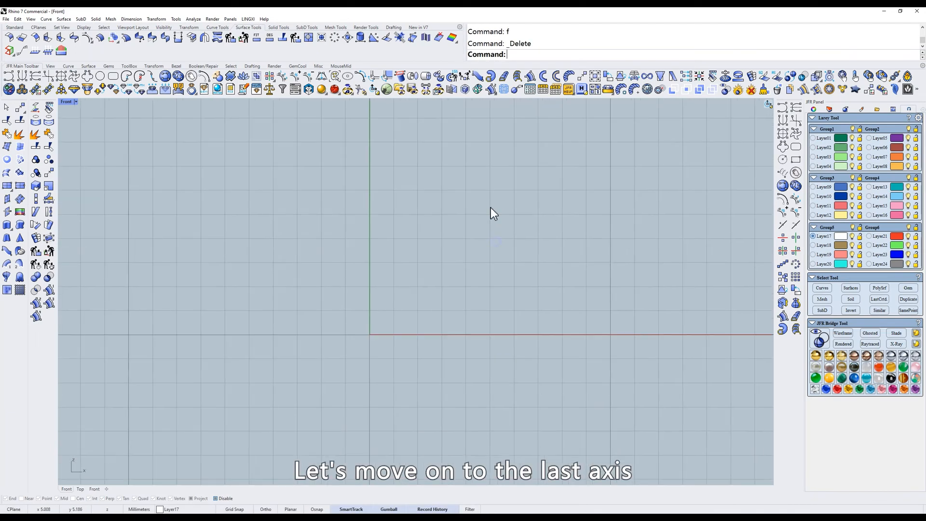
Draw a profile in Right view and revolve it with Rail type Rotation for the last axis demo.
{"action": "type", "text": "r"}
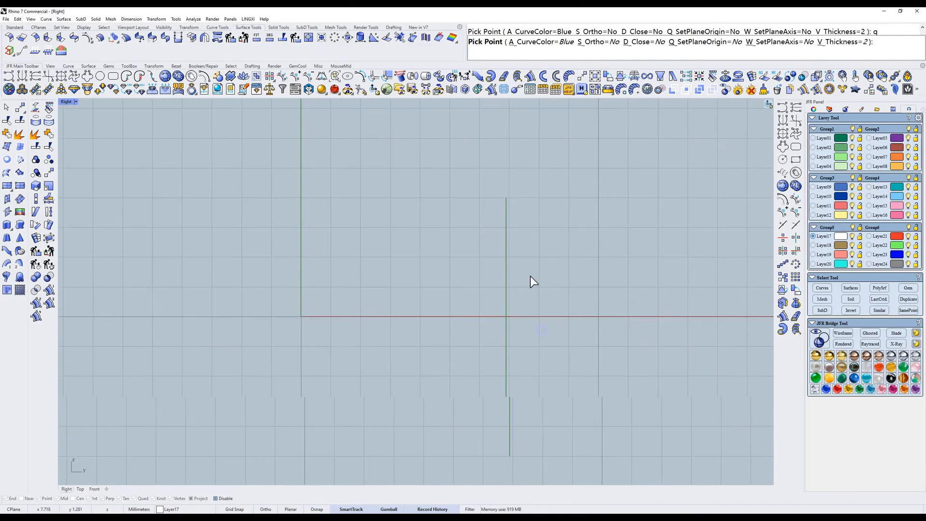
{"action": "left_click", "coordinate": [541, 279]}
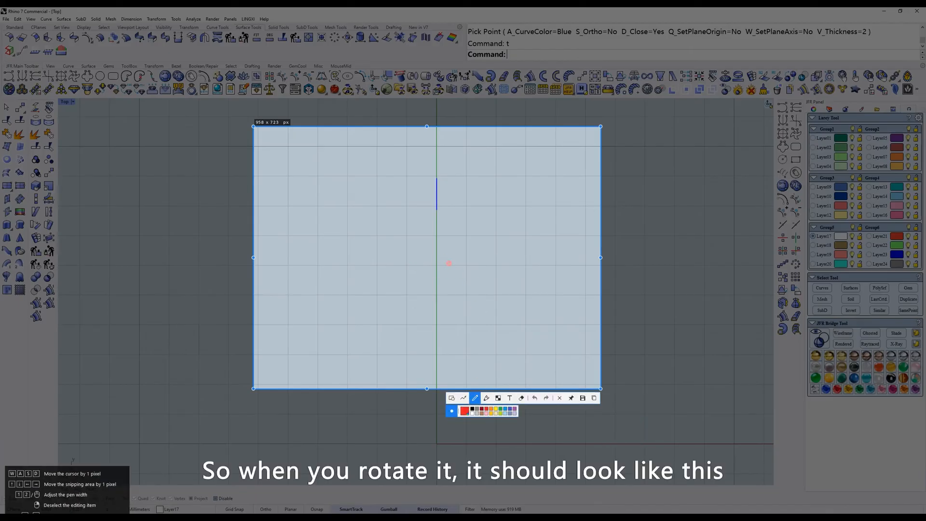
{"action": "left_click", "coordinate": [559, 398]}
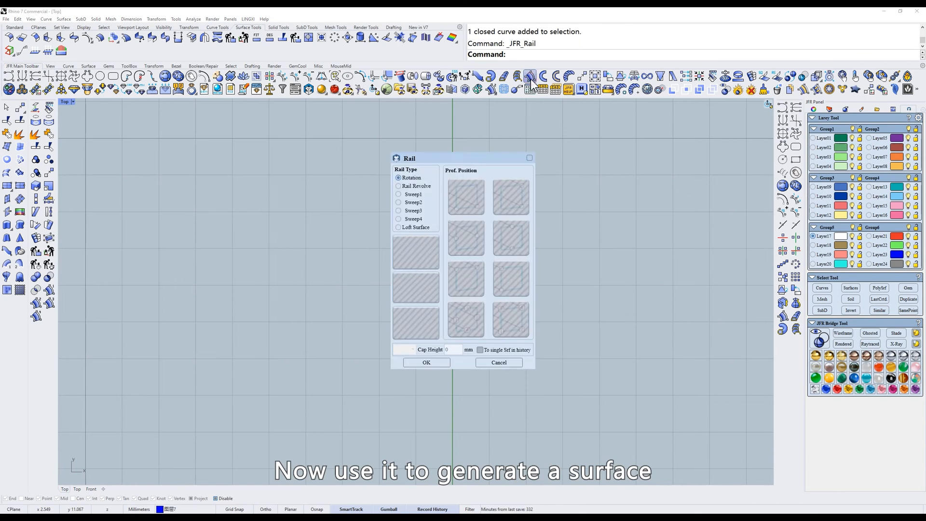
{"action": "left_click", "coordinate": [425, 362]}
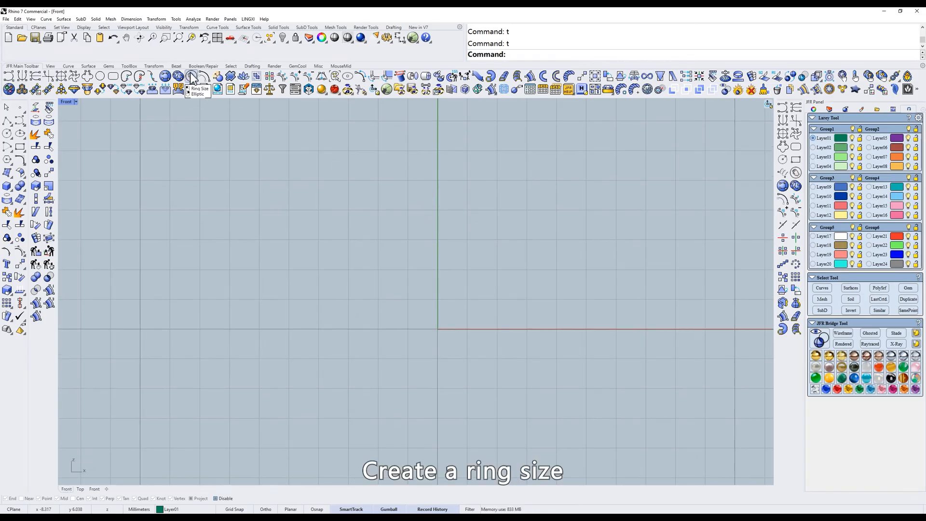
Add a ring-size circle at United States size 6 1/2 with JFR_AddRingSize.
{"action": "left_click", "coordinate": [191, 75]}
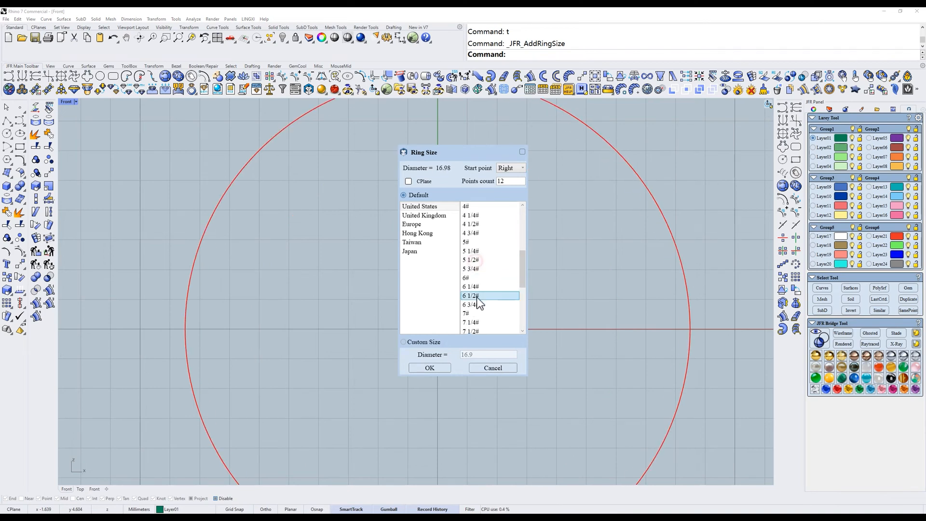
{"action": "left_click", "coordinate": [429, 367]}
{"action": "type", "text": "r"}
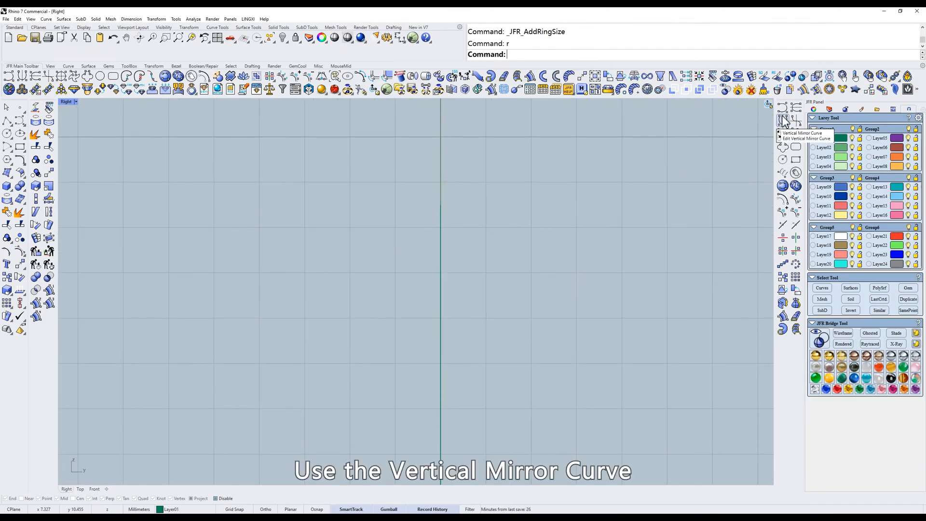
Draw a closed vertically mirrored band profile with two raised rims, snapped onto the ring circle.
{"action": "left_click", "coordinate": [782, 121]}
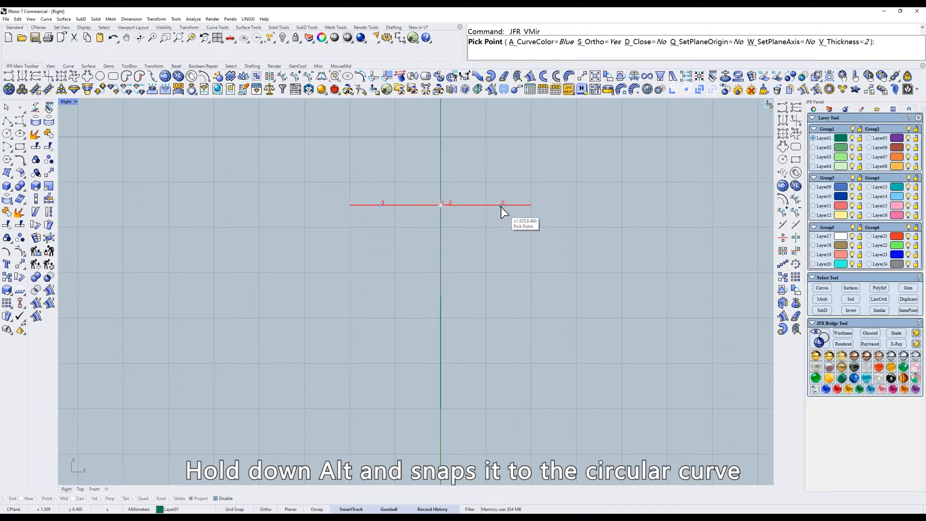
{"action": "left_click", "coordinate": [501, 203]}
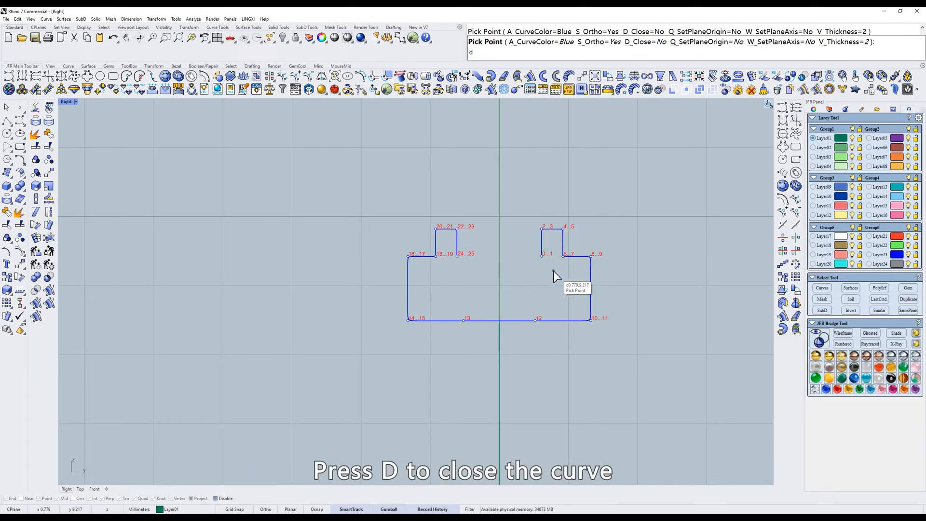
{"action": "key", "text": "d"}
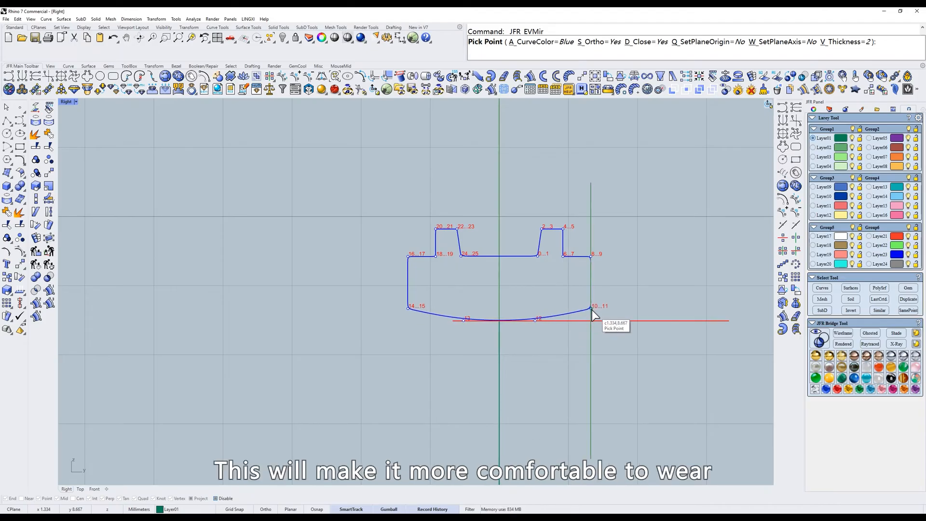
Revolve the band profile around the ring circle with JFR_Rail Rotation into a solid band.
{"action": "left_click", "coordinate": [593, 313]}
{"action": "type", "text": "t"}
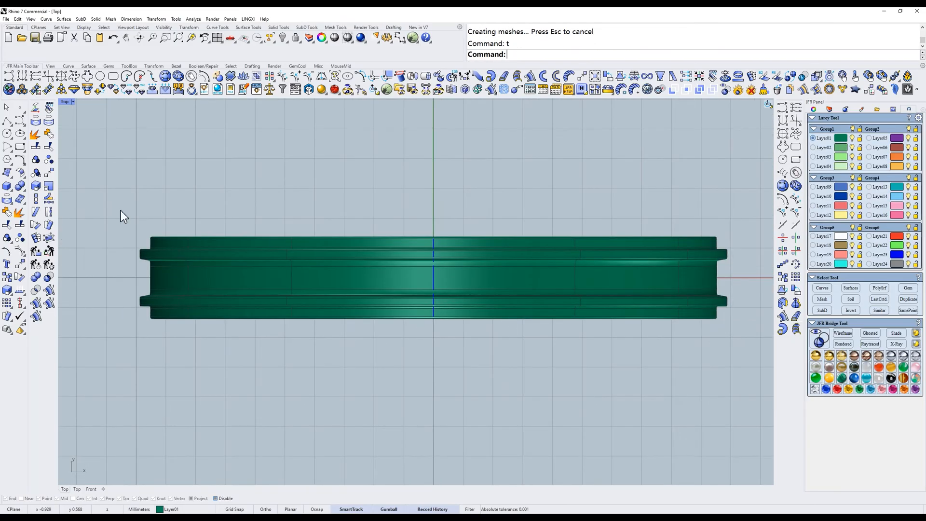
Extract an isocurve along the band channel and lay out equally spaced 1.10 round gems on it.
{"action": "left_click", "coordinate": [8, 200]}
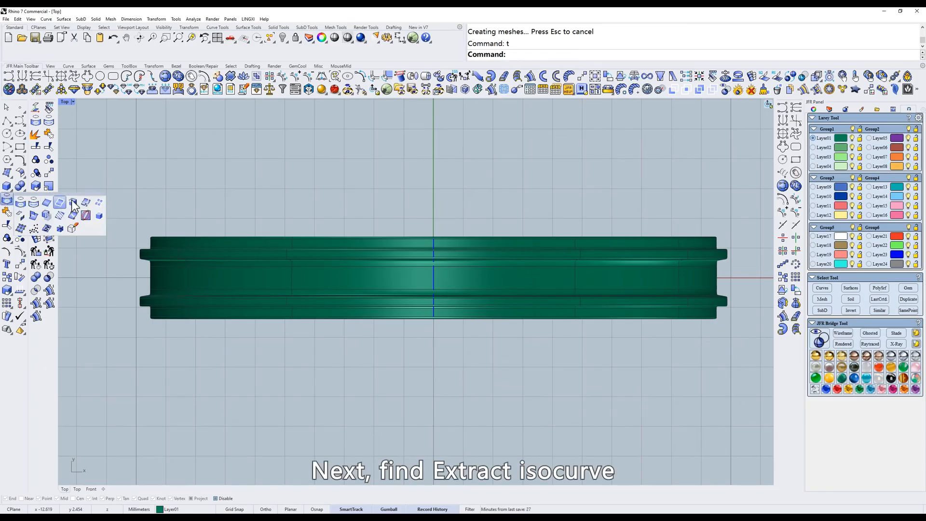
{"action": "left_click", "coordinate": [73, 205]}
{"action": "type", "text": "r"}
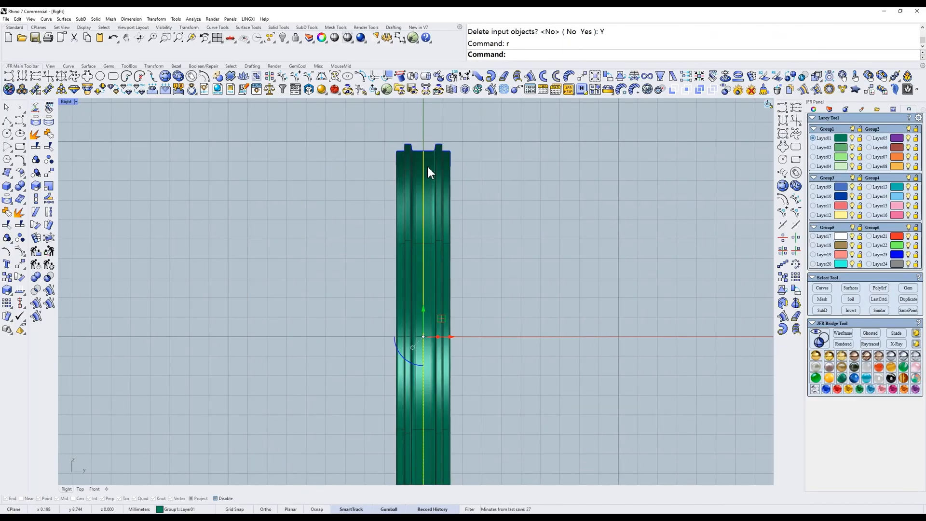
{"action": "left_click", "coordinate": [76, 488]}
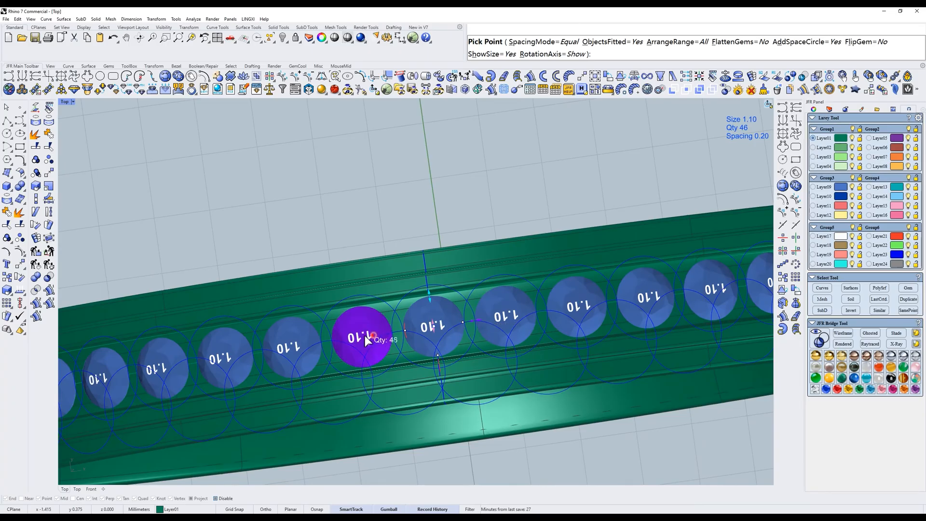
{"action": "mouse_move", "coordinate": [543, 41]}
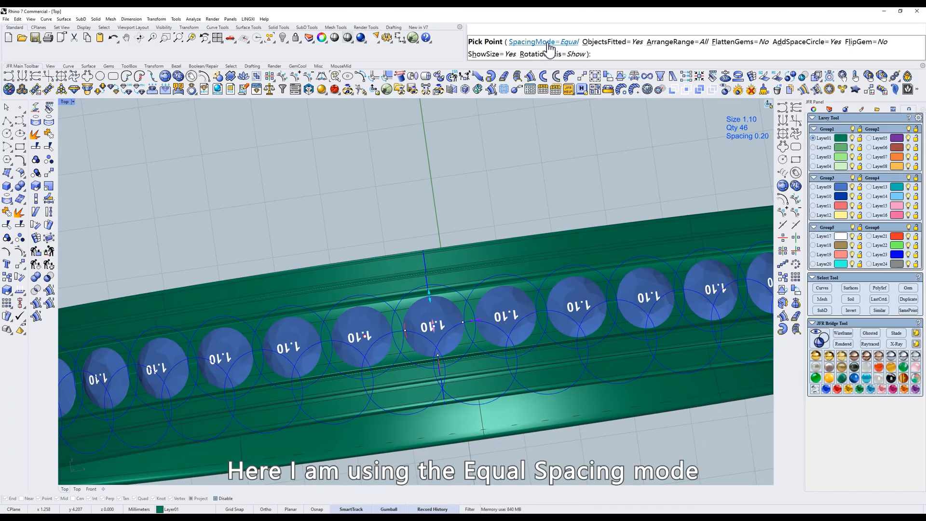
{"action": "mouse_move", "coordinate": [461, 317]}
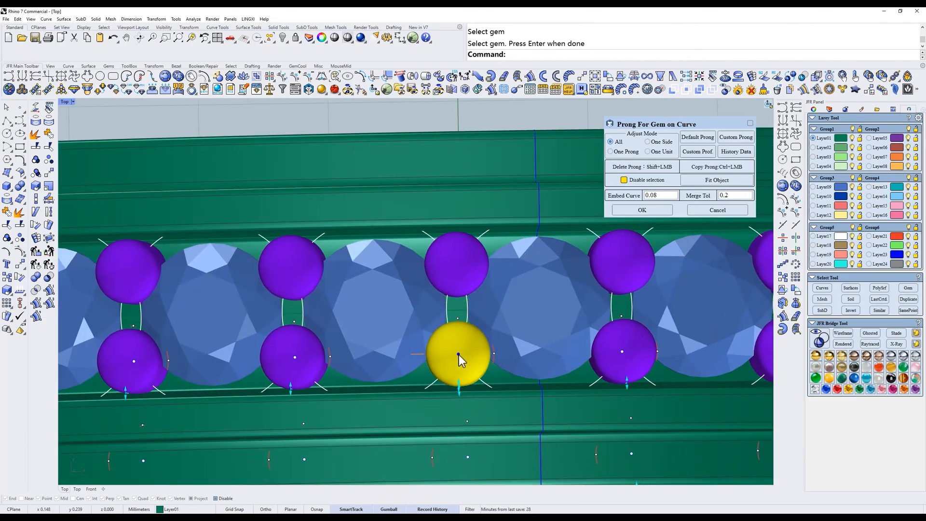
Add prongs between the channel-set gems with diameter reduced to 0.36.
{"action": "left_click", "coordinate": [459, 359]}
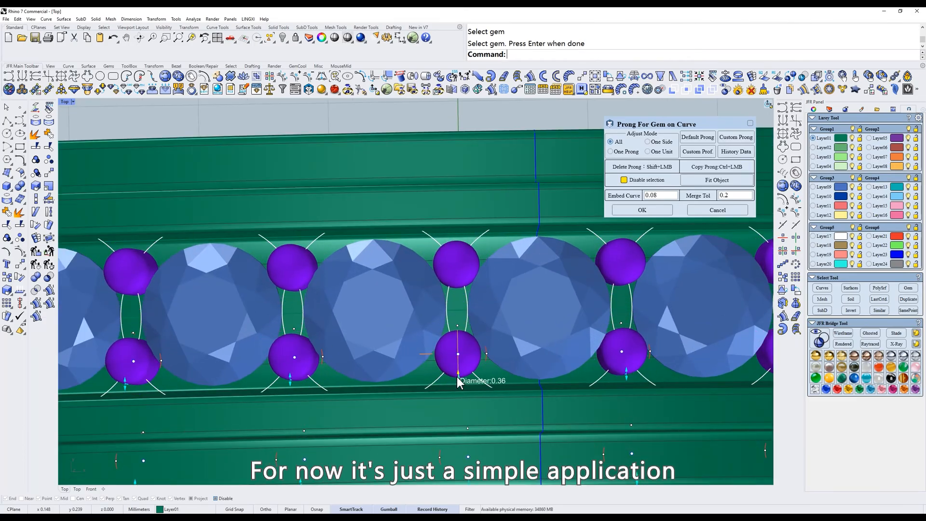
{"action": "left_click", "coordinate": [458, 354]}
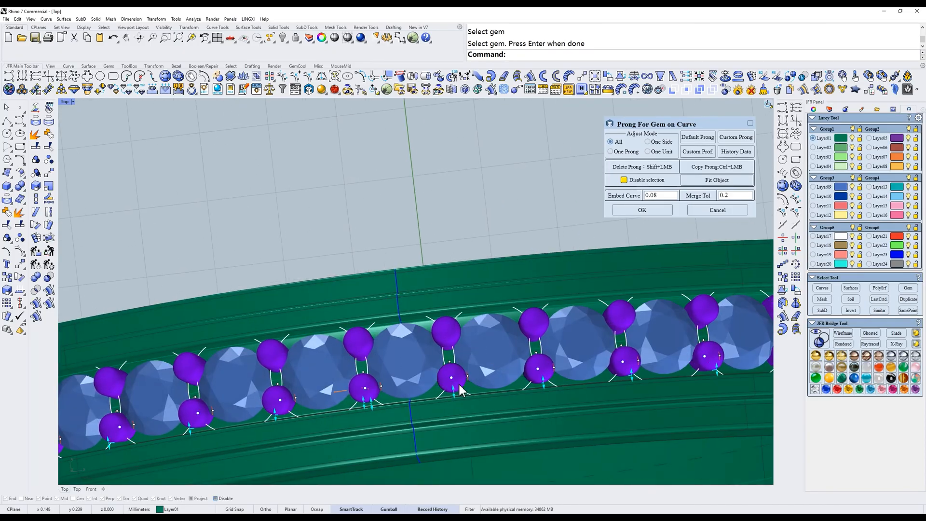
{"action": "left_click", "coordinate": [641, 209]}
{"action": "type", "text": "r"}
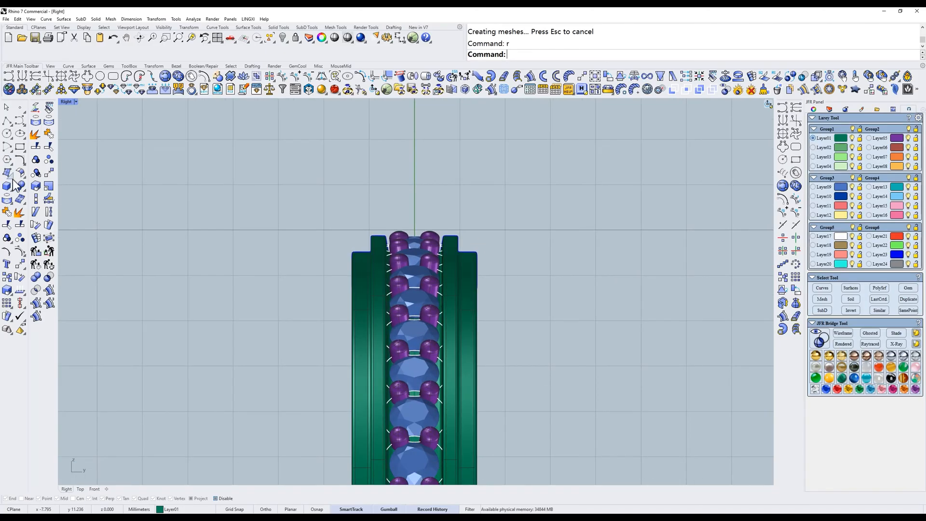
{"action": "mouse_move", "coordinate": [85, 207]}
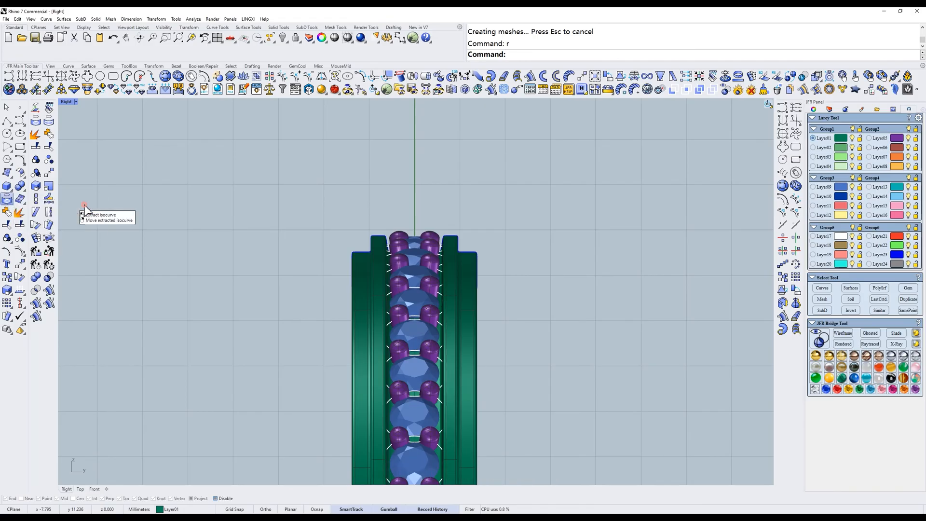
Extract the band's outer-rim isocurve, build a JFR twisted rope on it and move it slightly inward.
{"action": "left_click", "coordinate": [86, 206]}
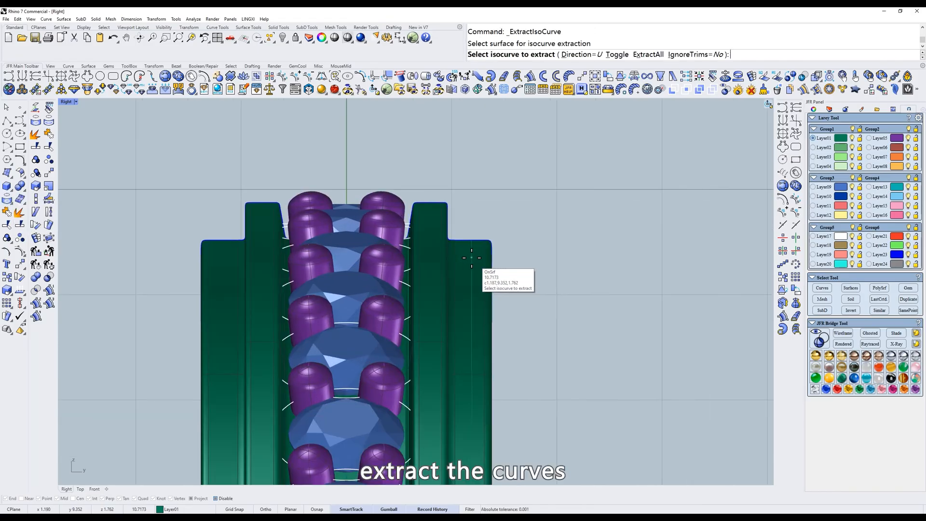
{"action": "left_click", "coordinate": [471, 257]}
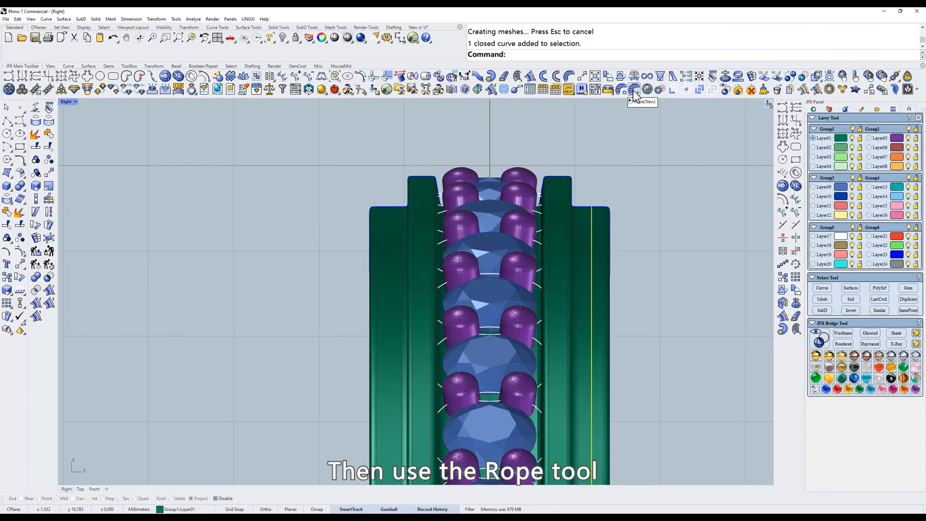
{"action": "left_click", "coordinate": [633, 89]}
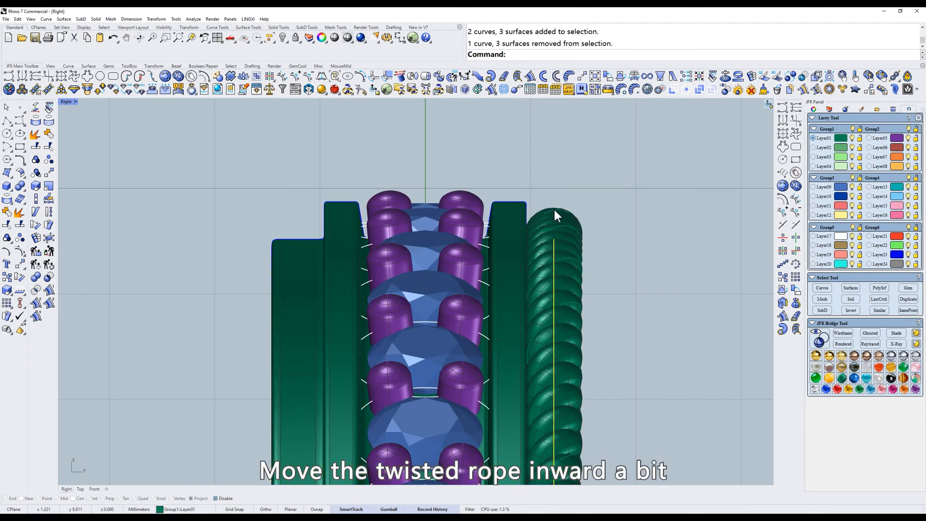
{"action": "left_click", "coordinate": [609, 313]}
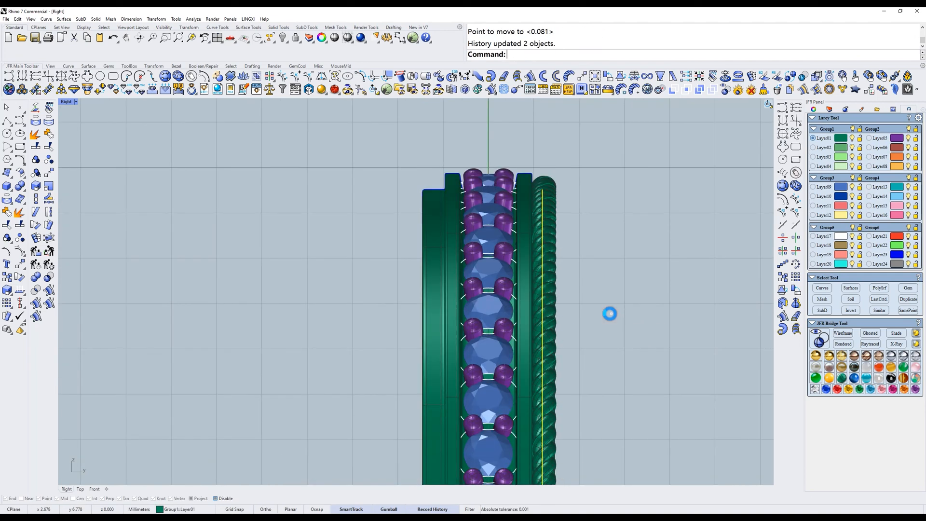